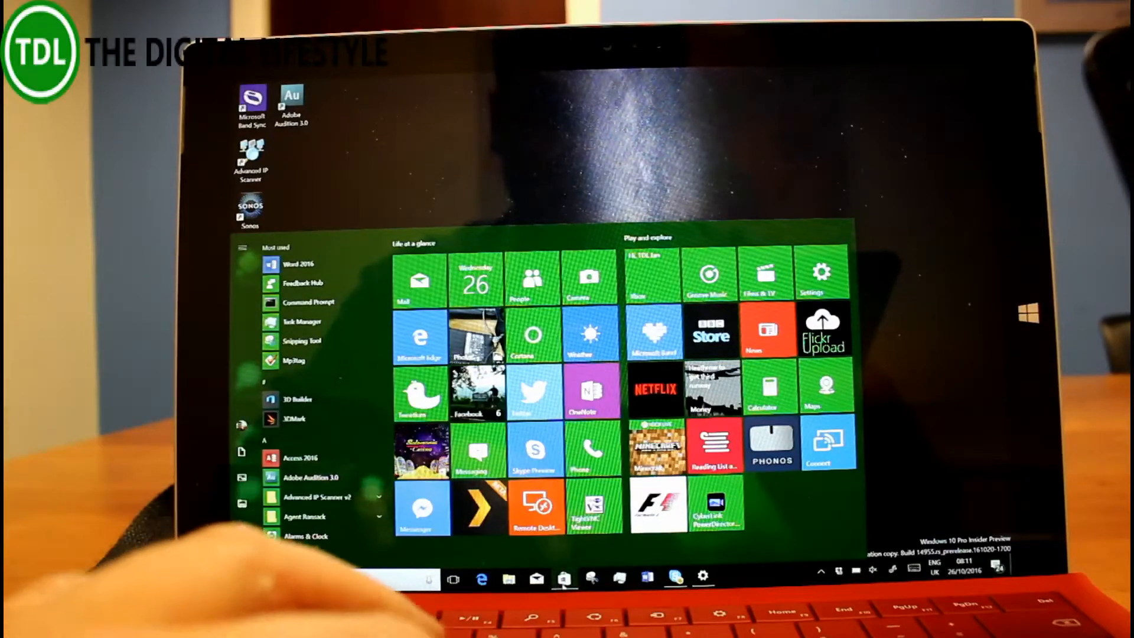
# - Launch Mail from its Start menu tile to draft a message @-mentioning a contact
pyautogui.click(710, 334)
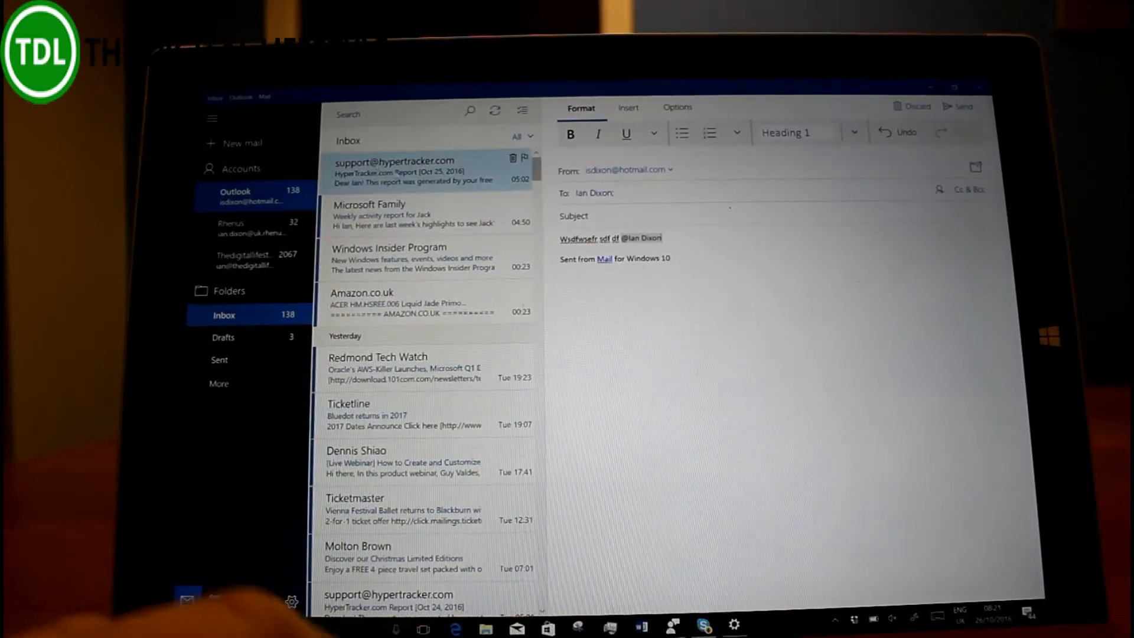
# - Open the HyperTracker report email in its own window and read through it
pyautogui.rightClick(419, 170)
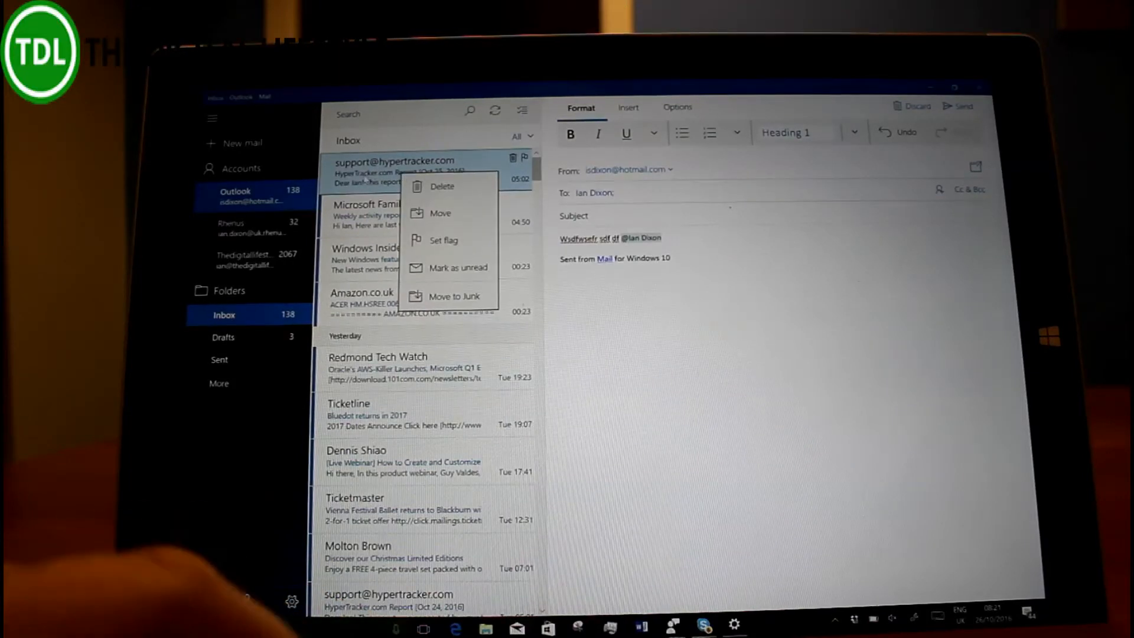
pyautogui.click(395, 172)
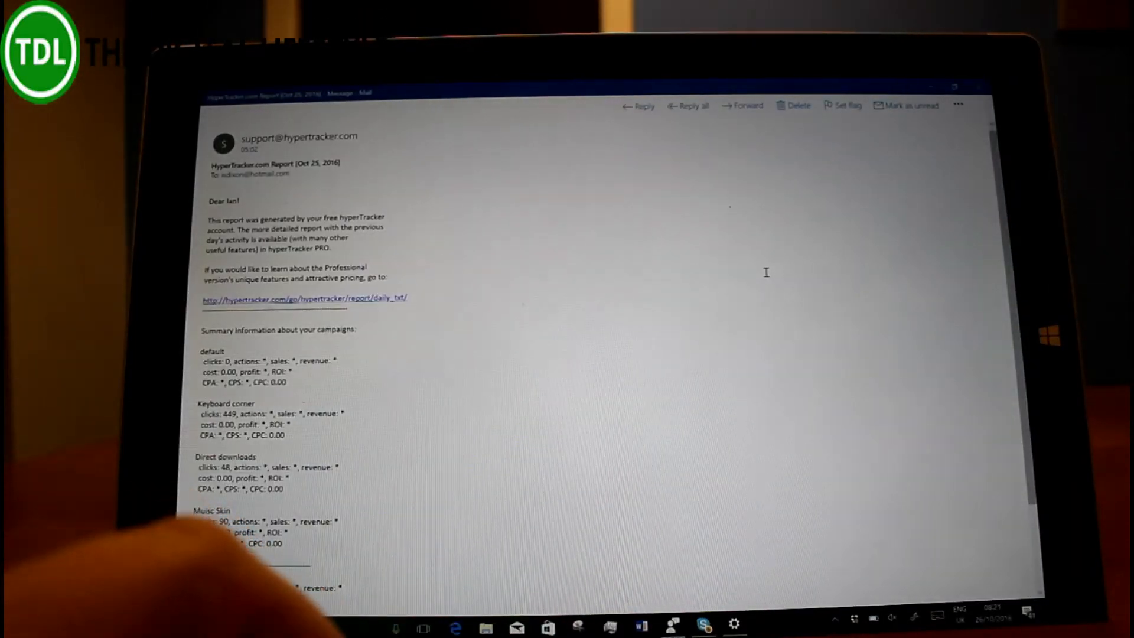
pyautogui.scroll(-3)
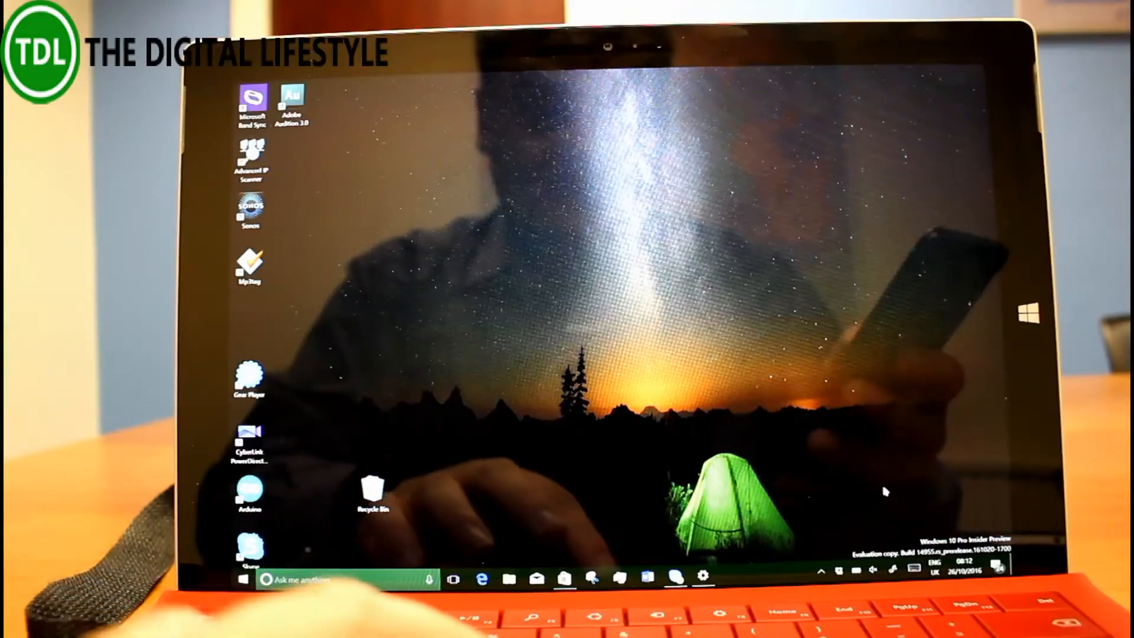
# - Enable the ruler in Sketchpad and draw straight lines along it
pyautogui.click(242, 578)
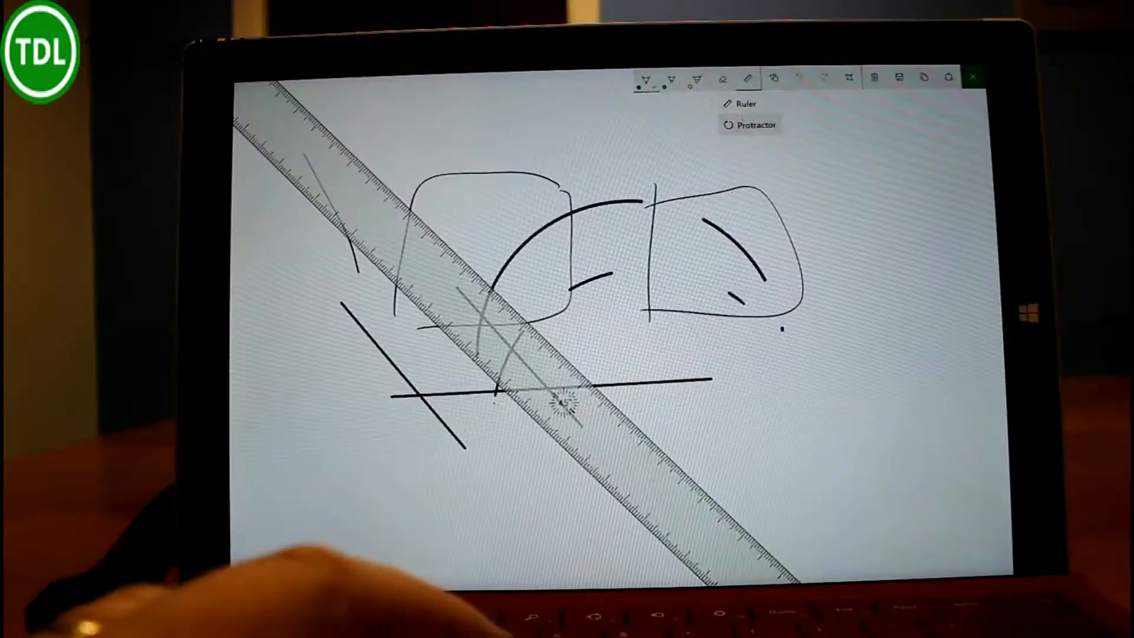
pyautogui.click(756, 124)
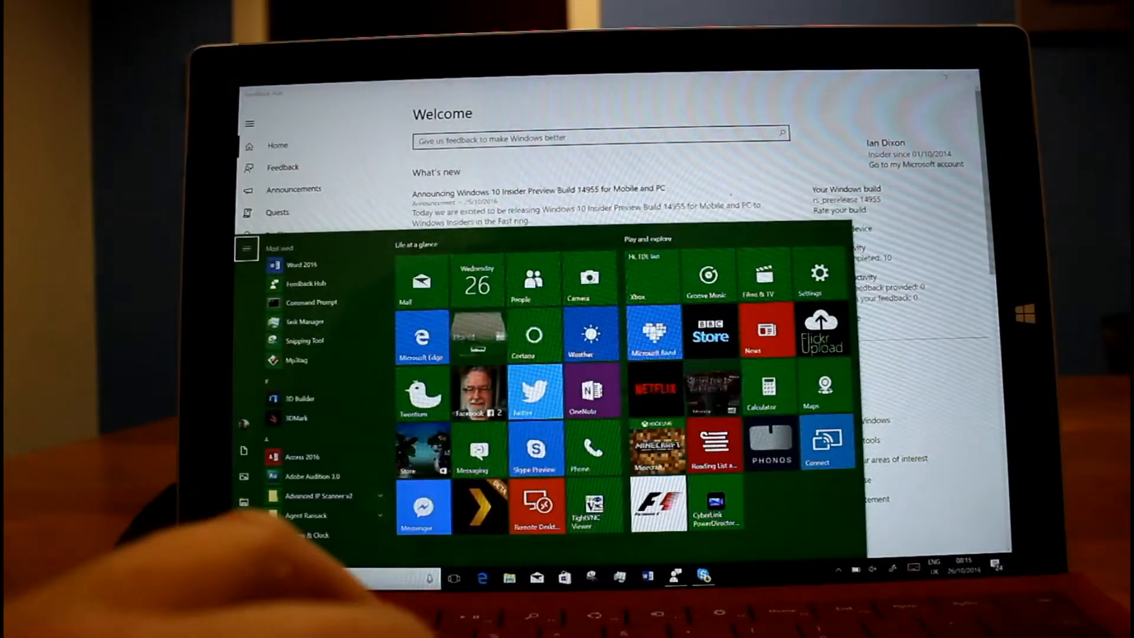
# - Review the touchpad three-finger gesture options and the advanced gesture configuration page
pyautogui.click(819, 276)
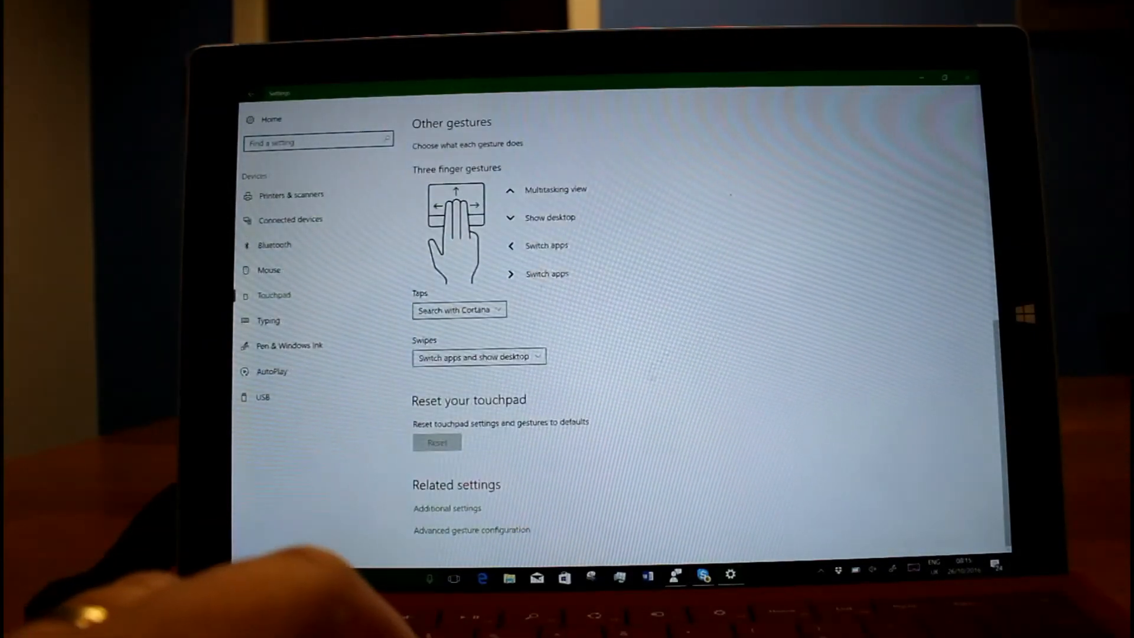
pyautogui.scroll(3)
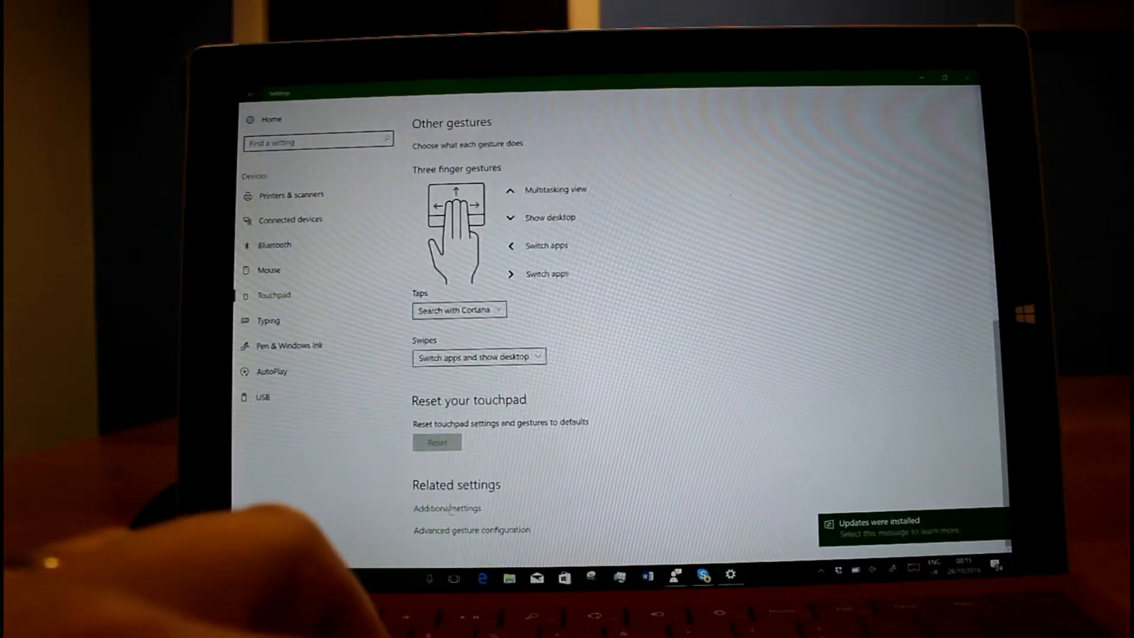
pyautogui.click(471, 529)
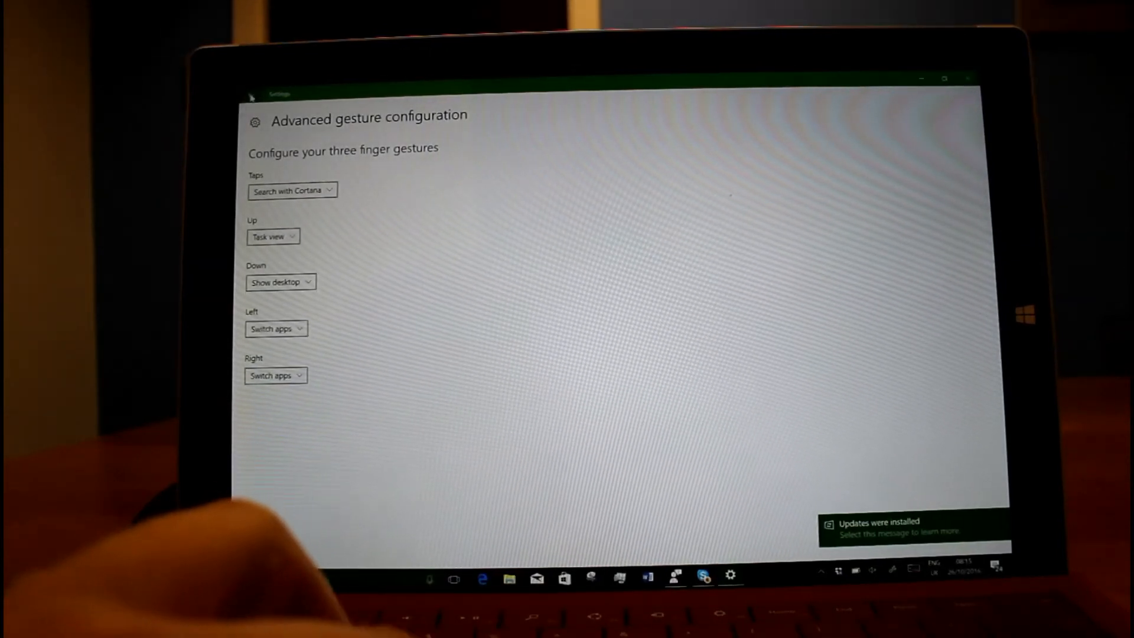
pyautogui.click(250, 95)
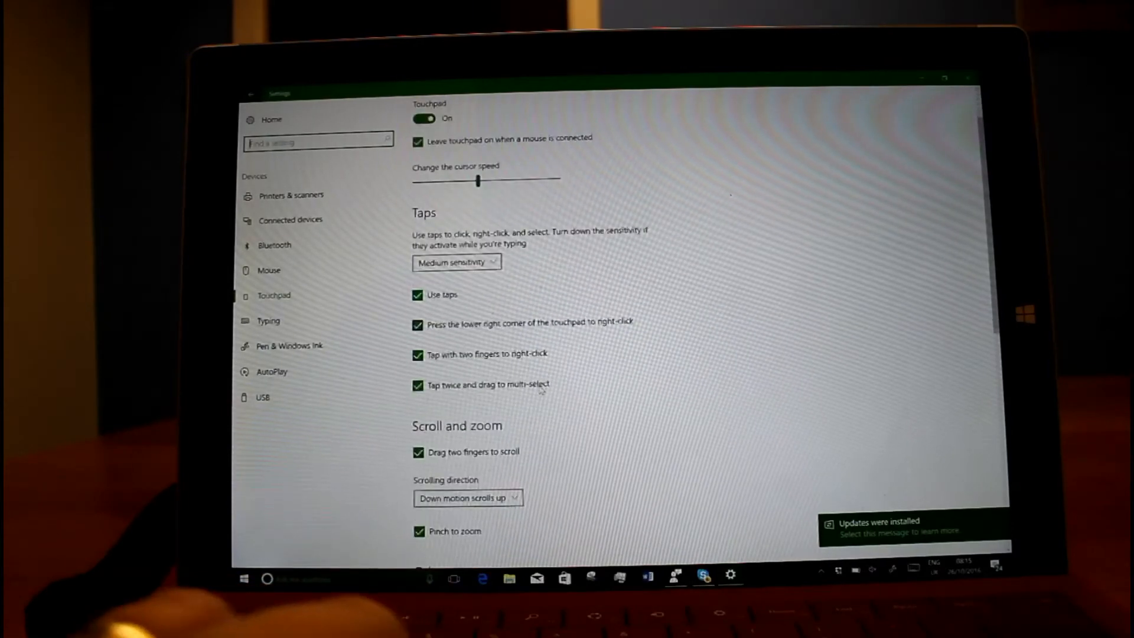
# - Return to the main touchpad settings and launch Task Manager
pyautogui.scroll(-3)
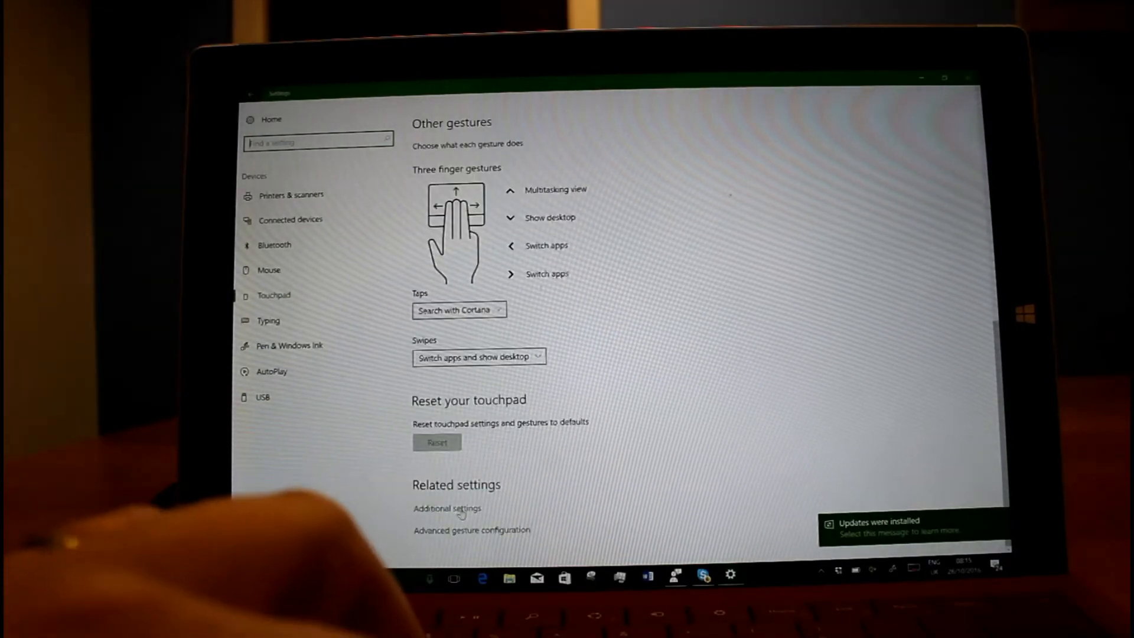
pyautogui.click(447, 508)
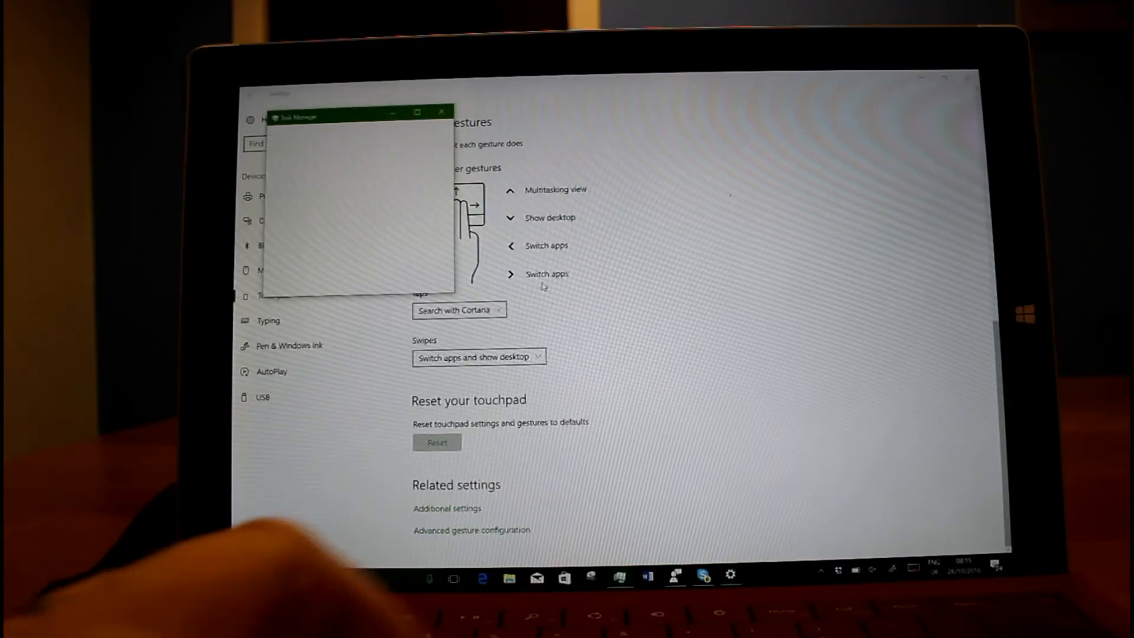
# - Expand Task Manager to the full detailed process list and view the Details tab
pyautogui.click(298, 404)
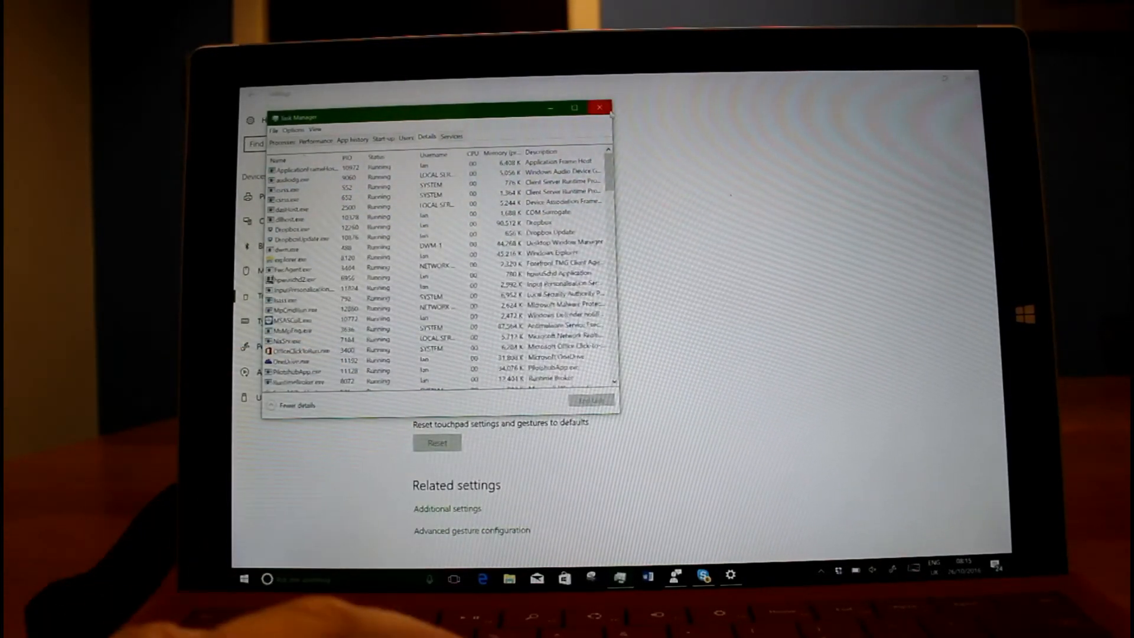
pyautogui.click(599, 107)
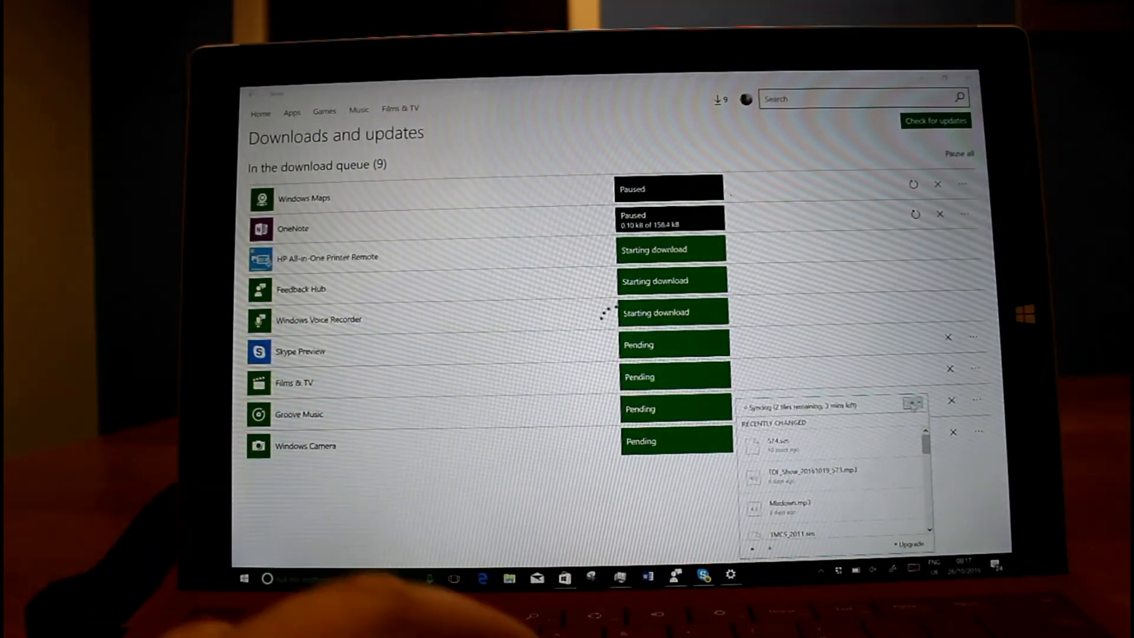
# - Start the queued Store downloads and scroll the list down to Recent activity
pyautogui.click(913, 402)
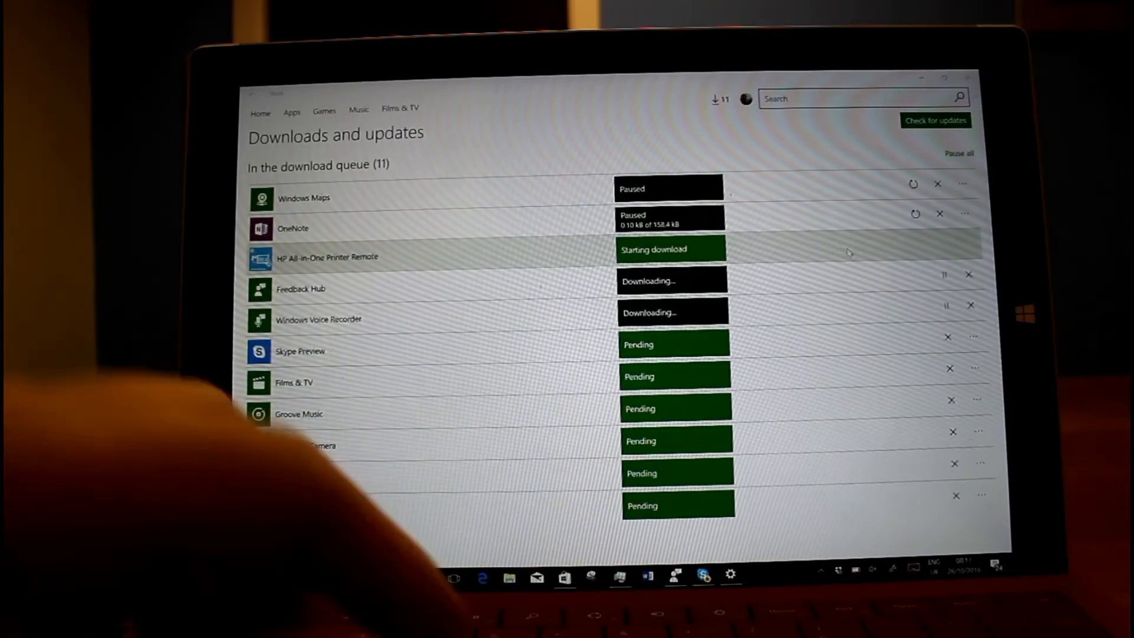
pyautogui.scroll(-3)
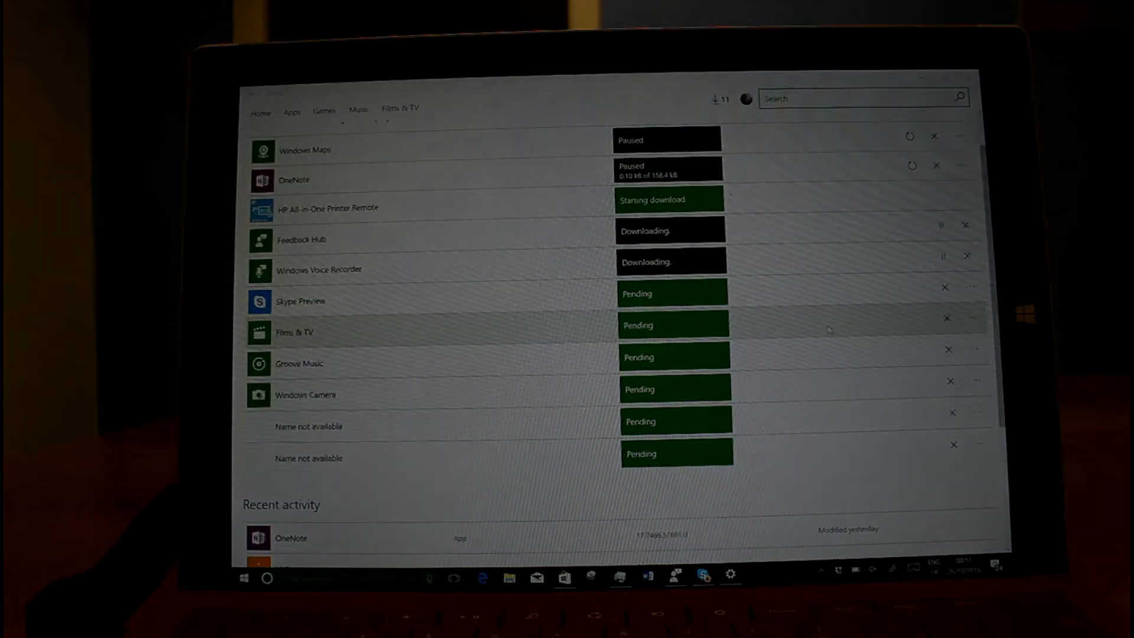